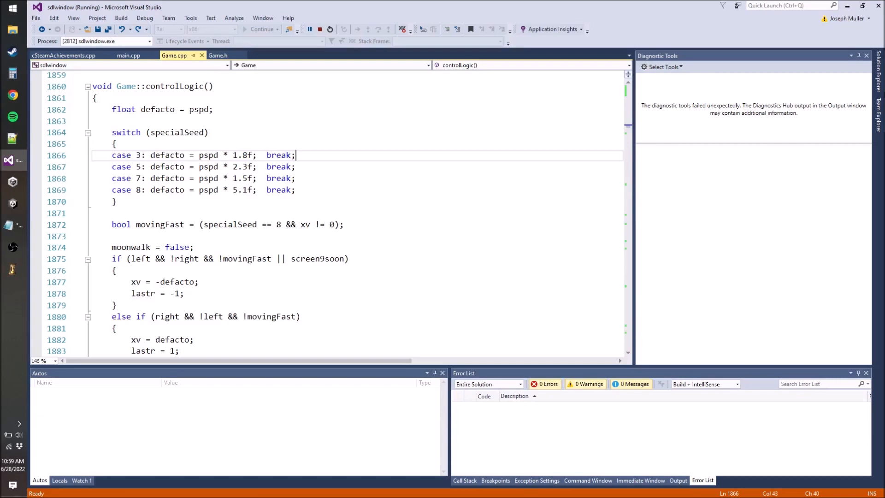
{"action": "mouse_move", "coordinate": [136, 339]}
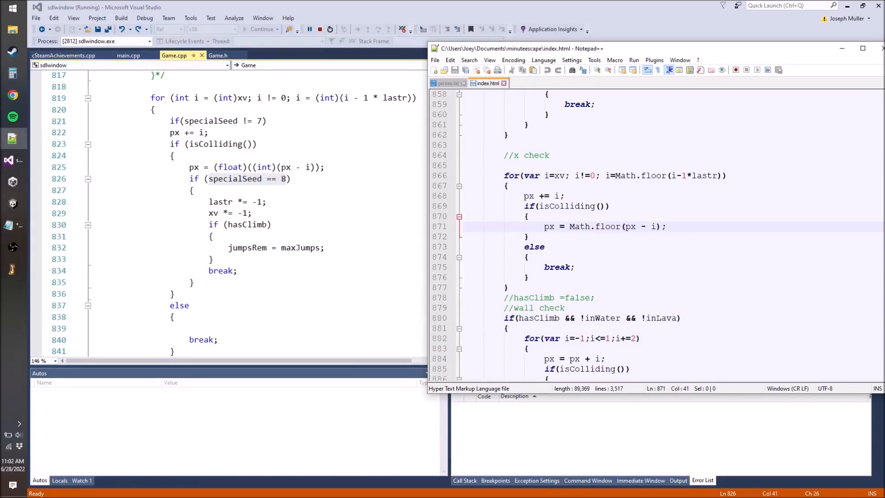
{"action": "mouse_move", "coordinate": [236, 121]}
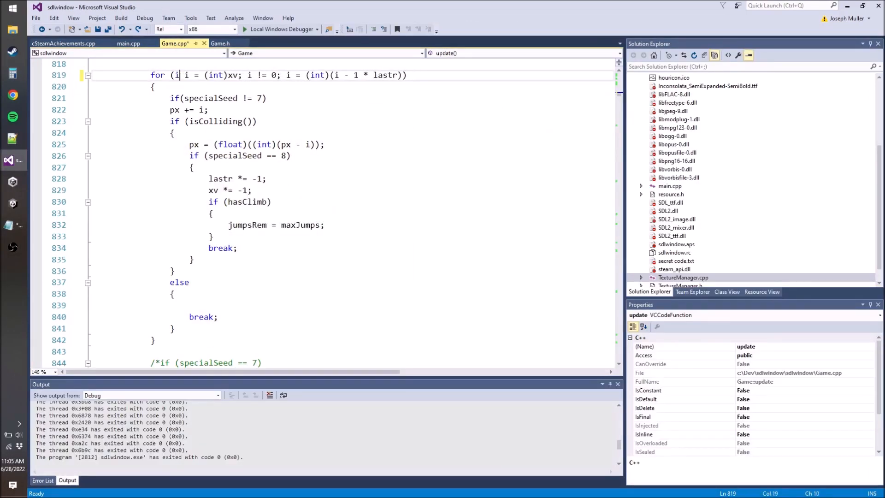
{"action": "type", "text": "float"}
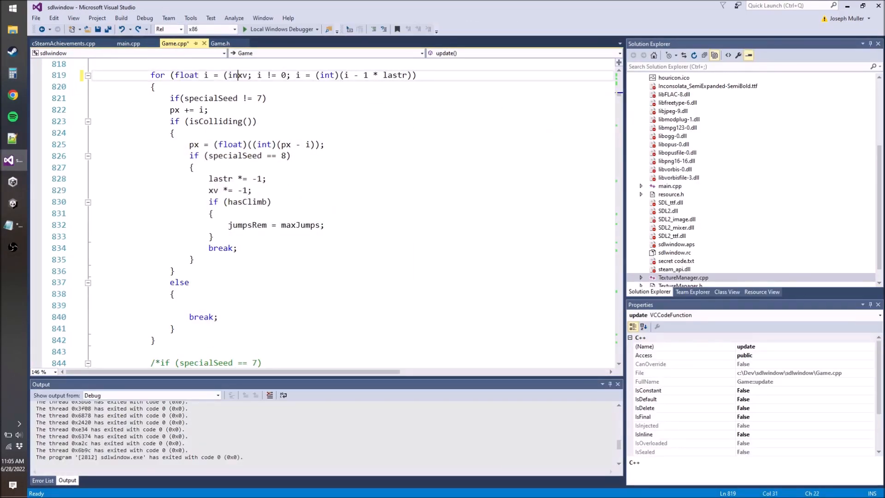